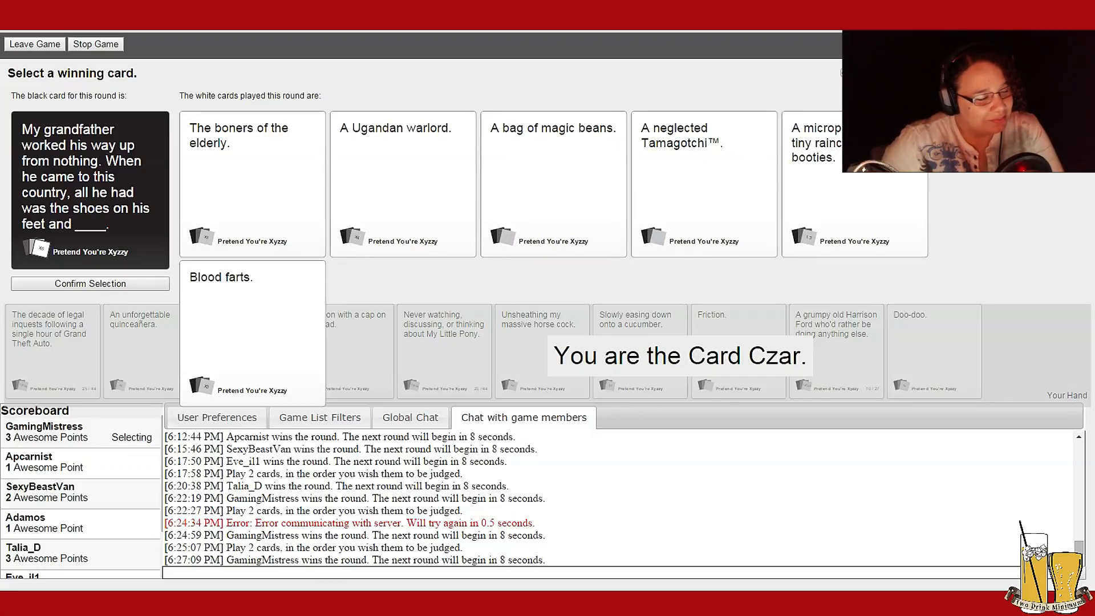
Award the grandfather-with-only-shoes round to the funniest played white card.
left_click(253, 182)
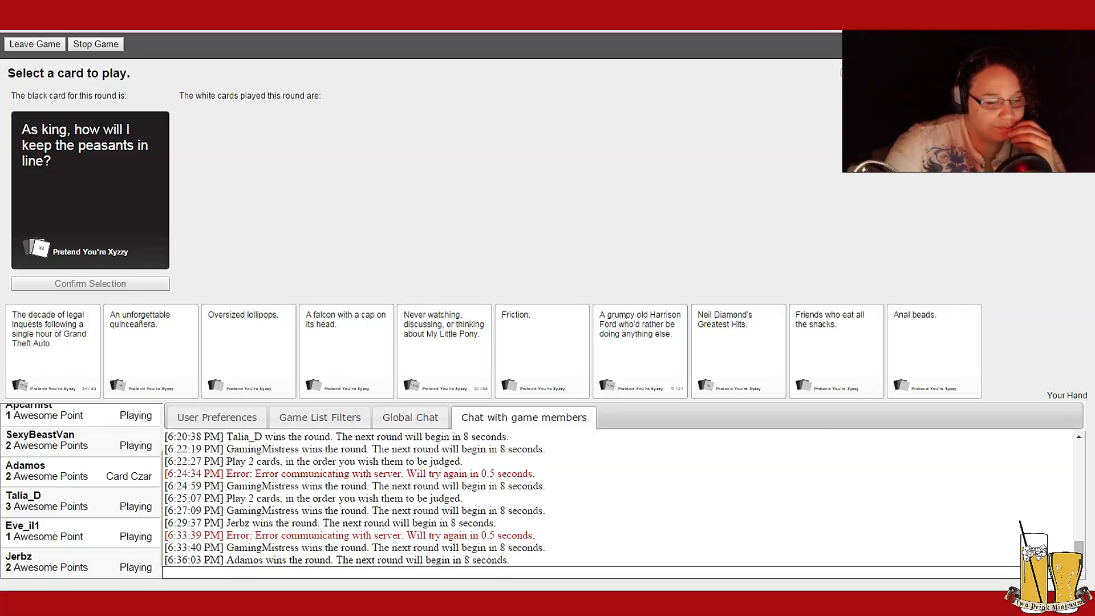
Play the 'Never watching, discussing, or thinking about My Little Pony.' card for the king prompt.
left_click(737, 346)
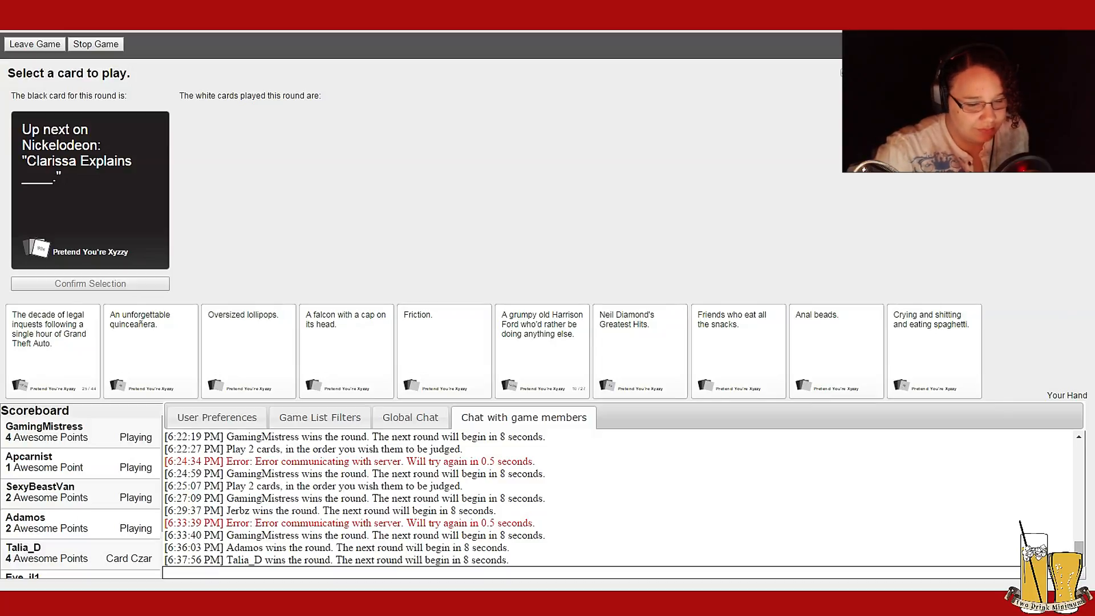
Select the quinceañera card and award it as winner of the Clarissa Explains round.
left_click(836, 350)
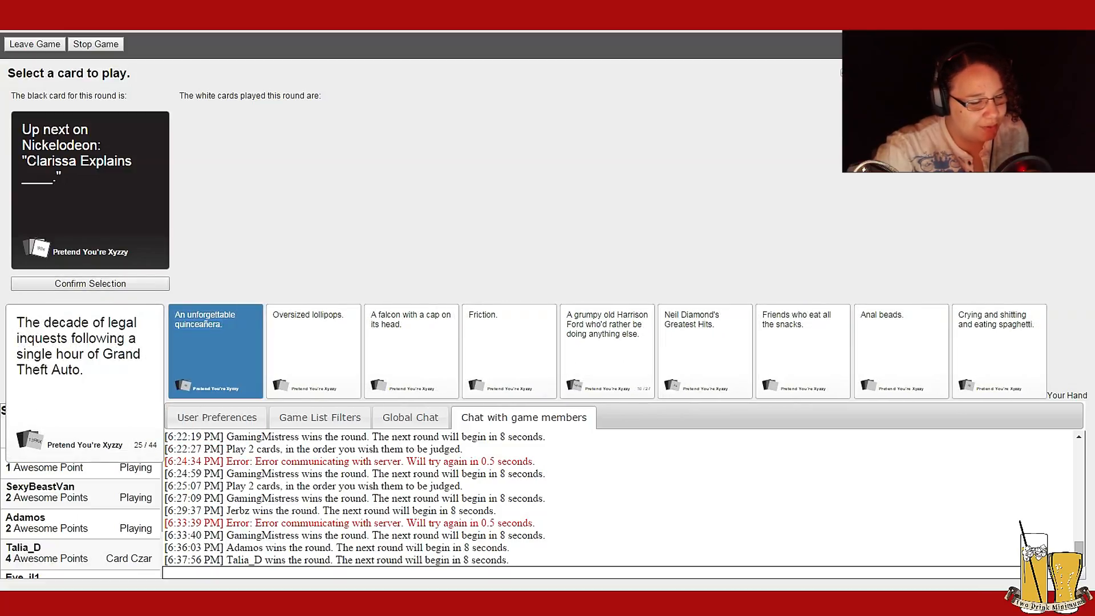
left_click(901, 351)
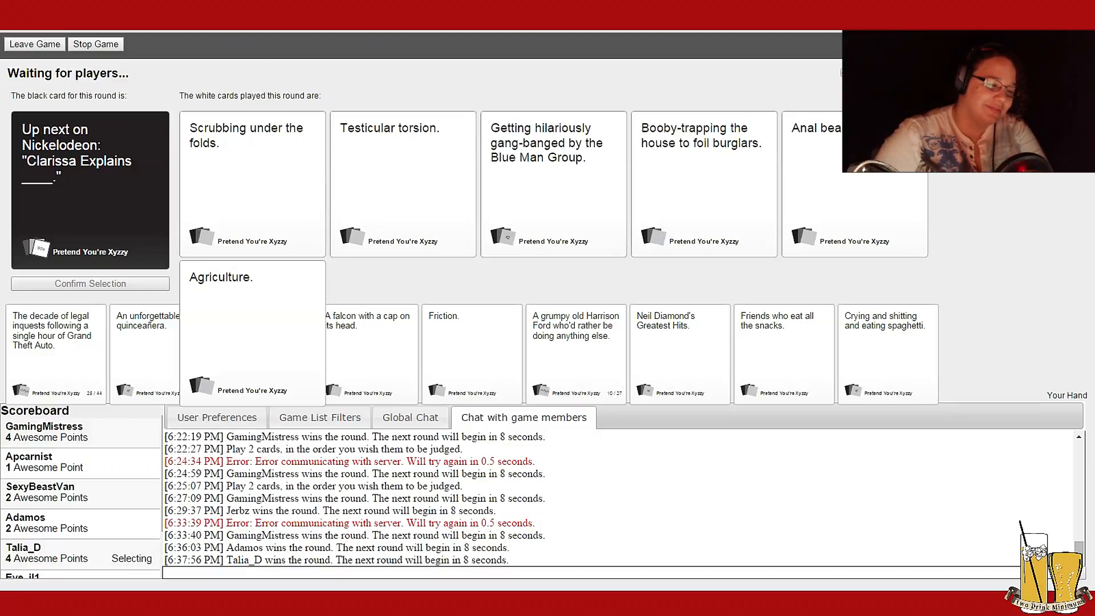
left_click(553, 182)
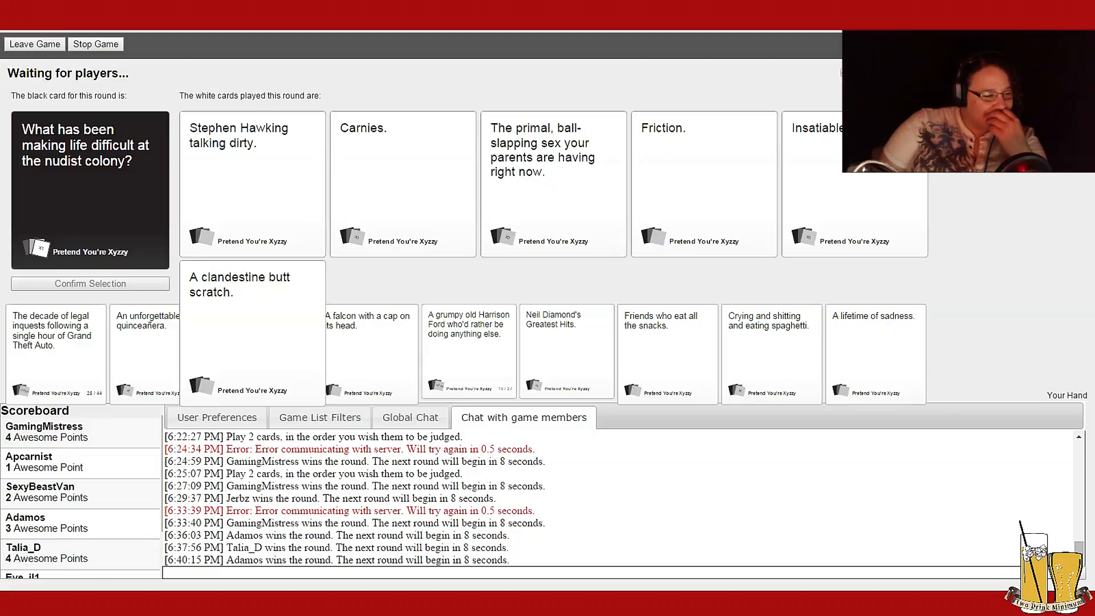
Award Apcarnist's card as the winning nudist-colony answer.
left_click(553, 177)
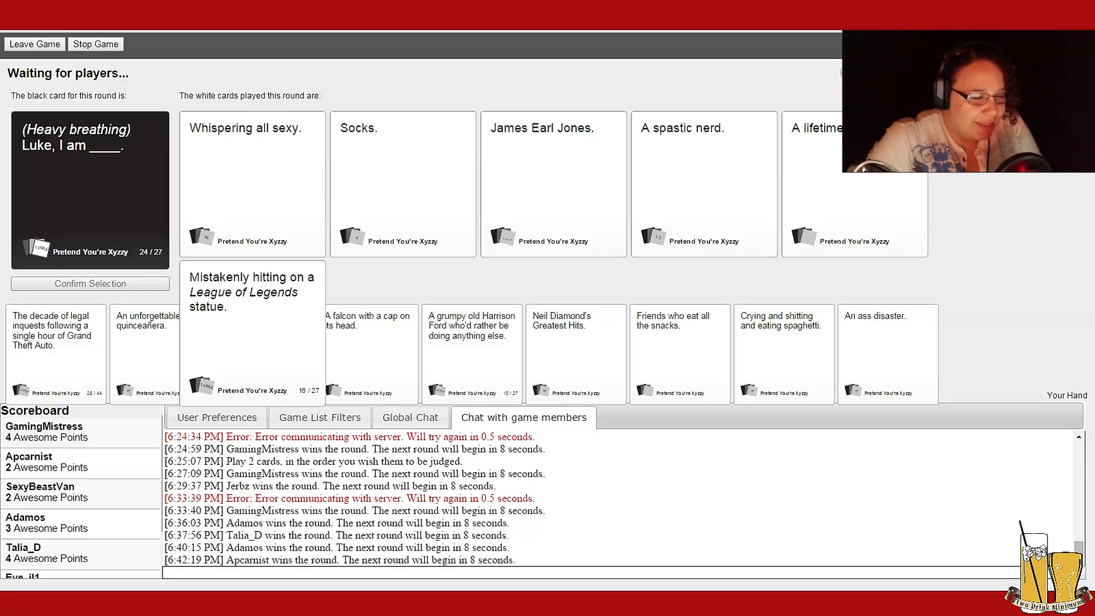
Award Apcarnist's card as the winning 'Luke, I am ____' answer.
left_click(554, 182)
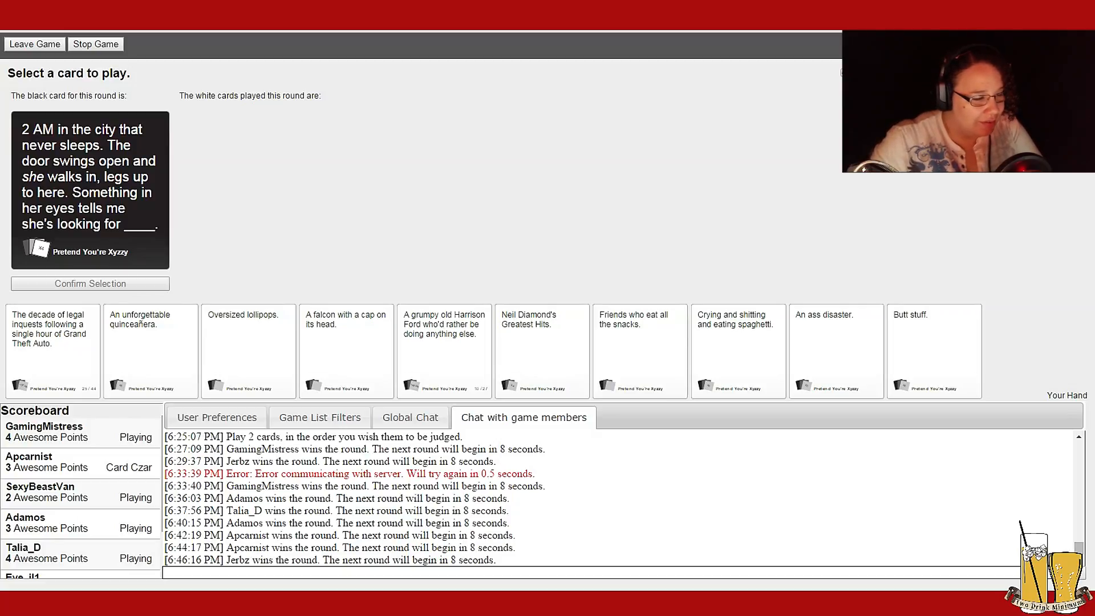
left_click(933, 351)
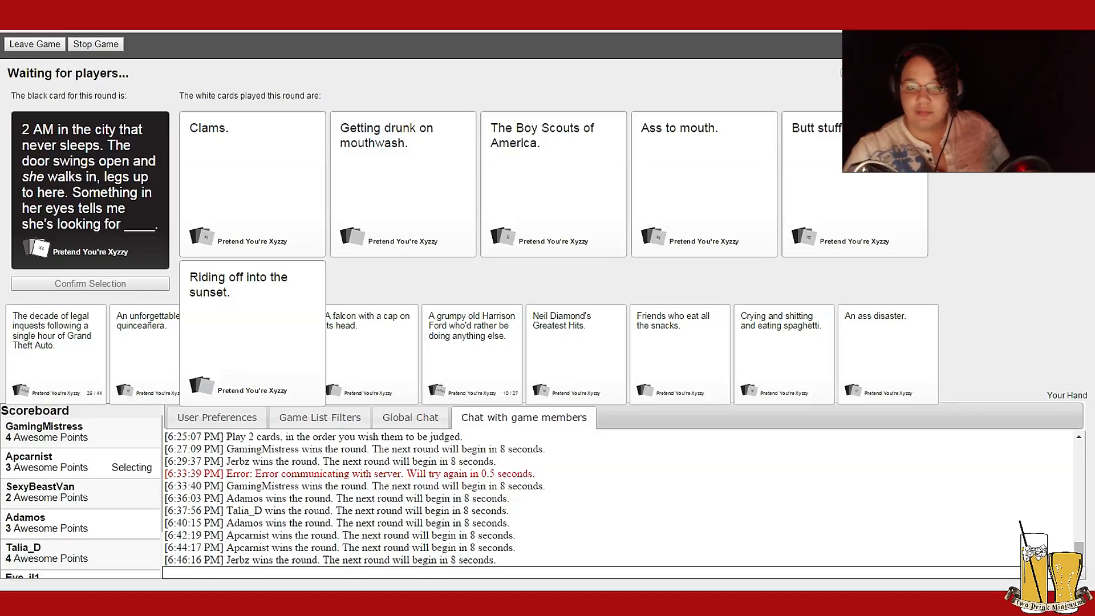
left_click(703, 183)
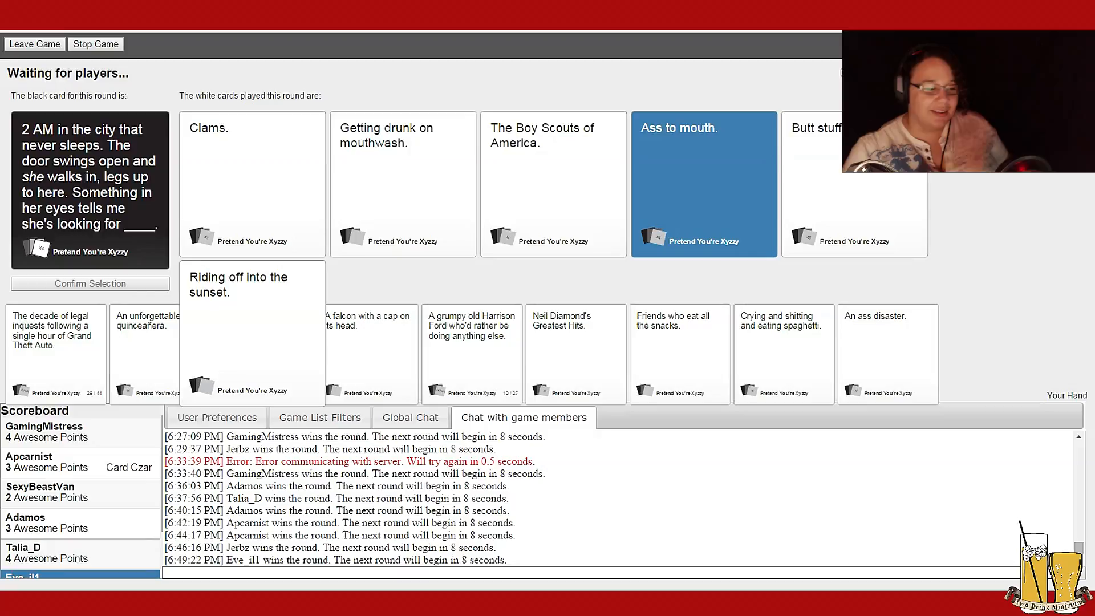
Play a white card from the hand for the 'What am I giving up for Lent?' prompt.
scroll("down", 3)
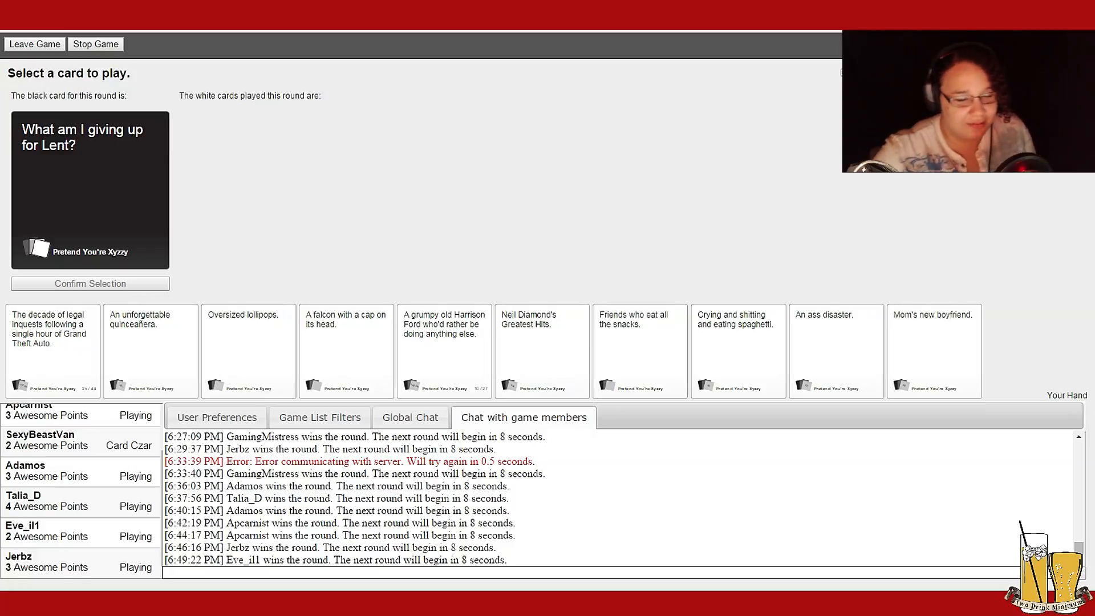
left_click(934, 351)
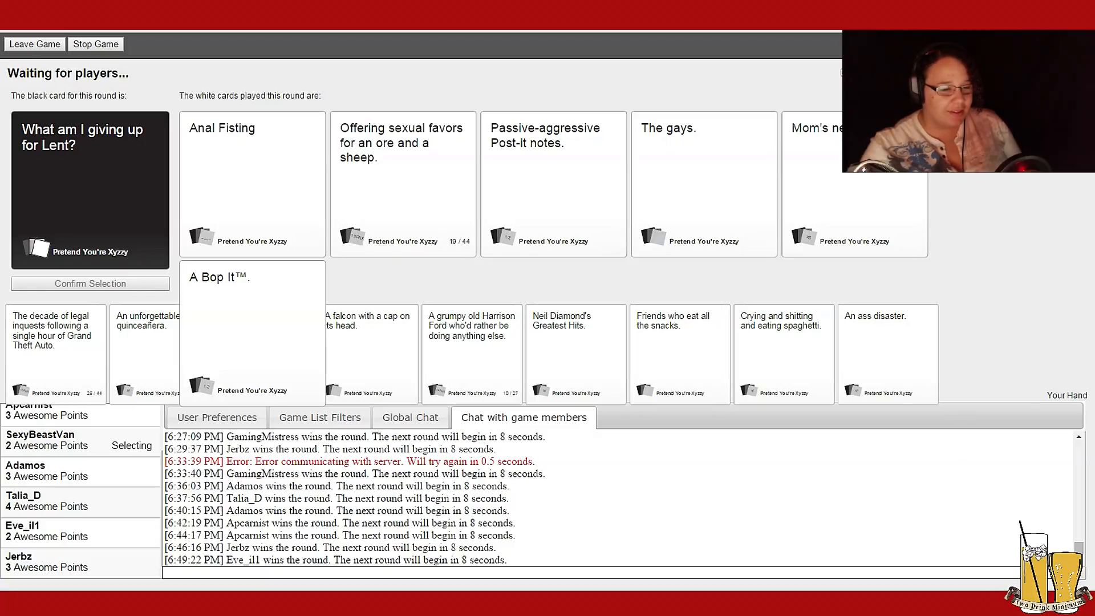
Review the played Lent answers as the round resolves with Jerbz winning.
left_click(252, 183)
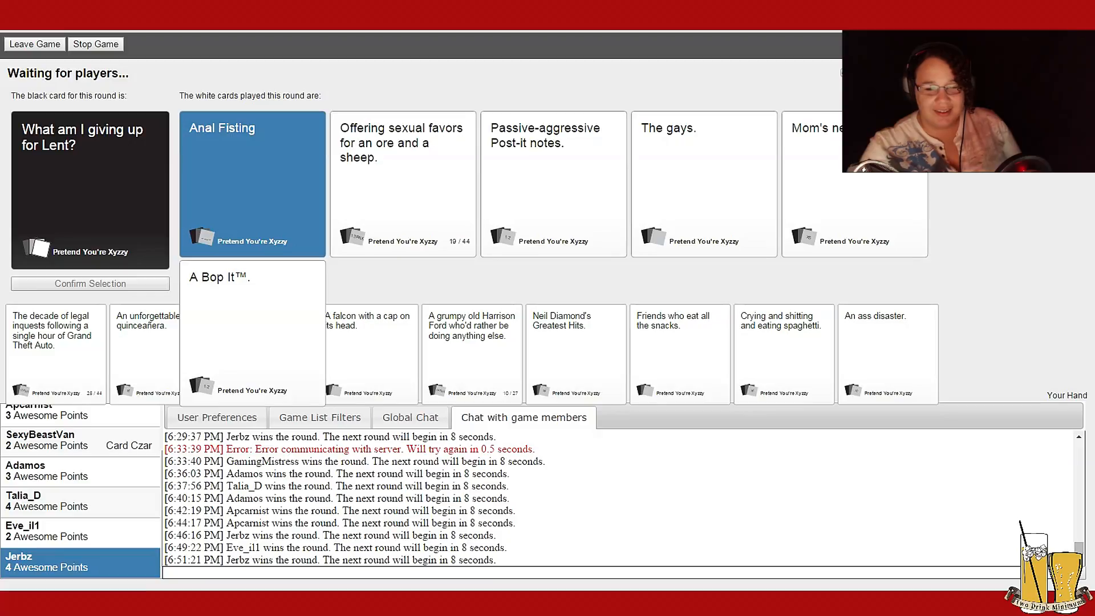